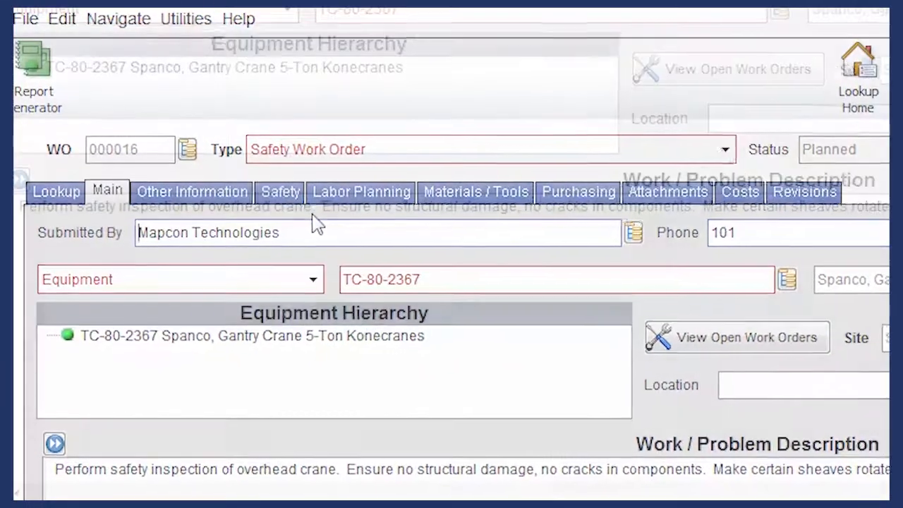
scroll(down, 3)
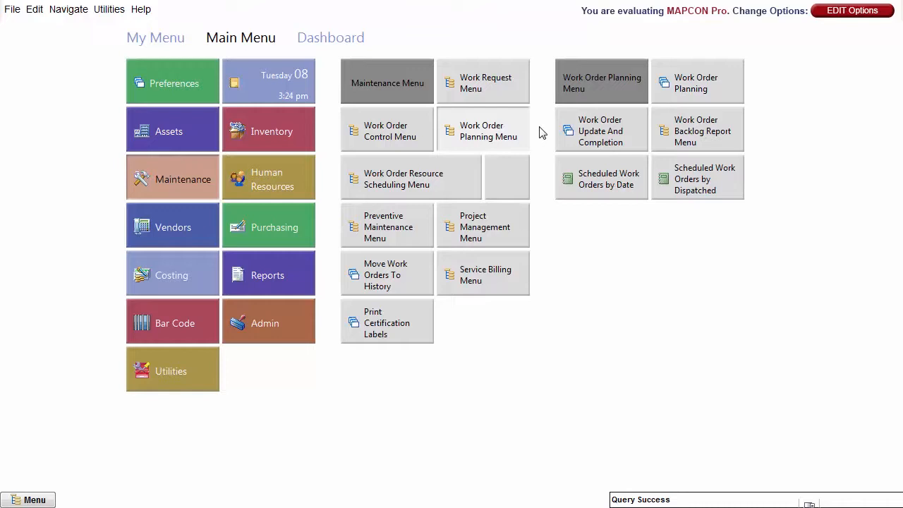
mouse_move(614, 127)
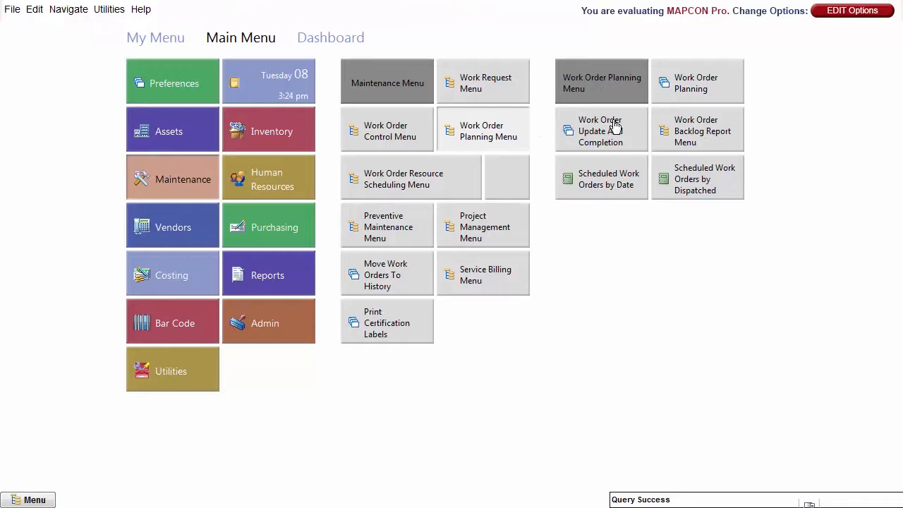
mouse_move(728, 79)
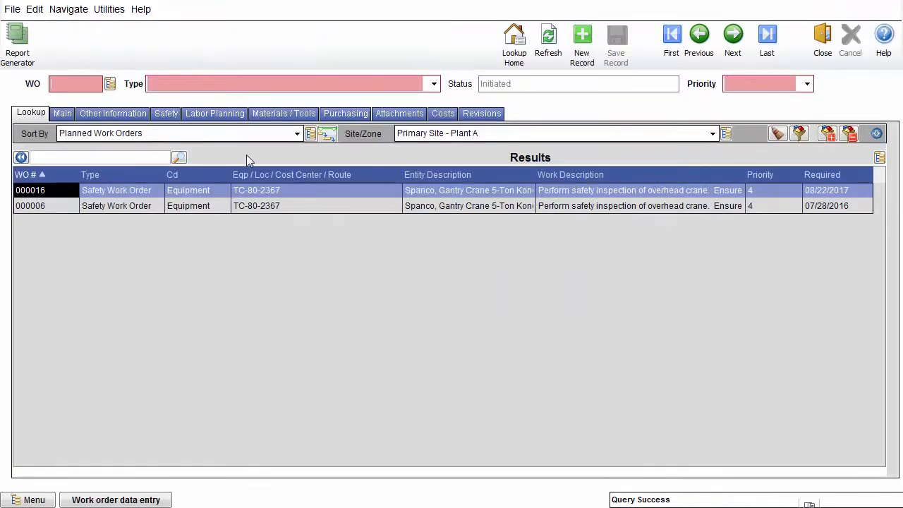
mouse_move(199, 195)
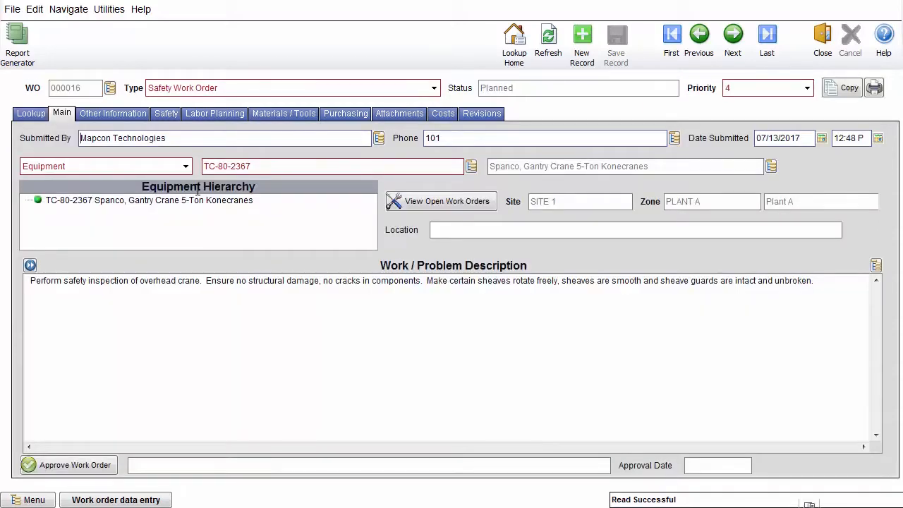
mouse_move(189, 129)
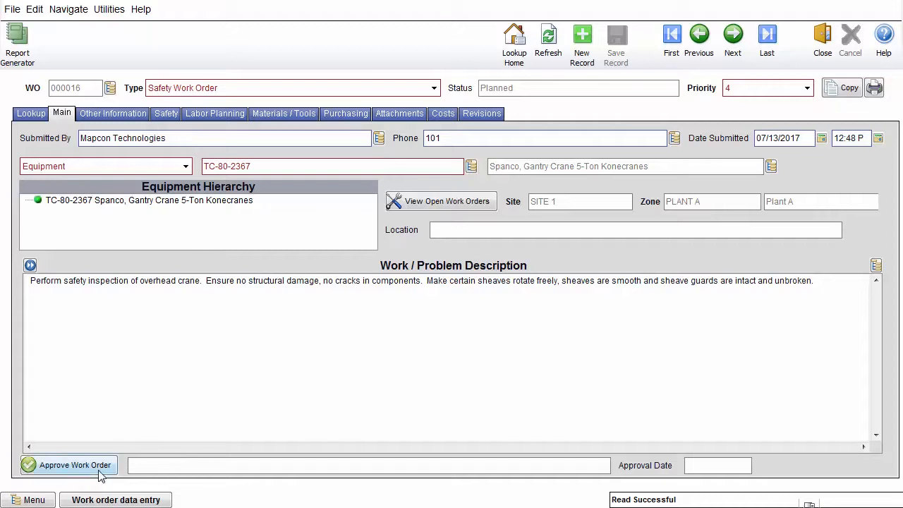
mouse_move(75, 465)
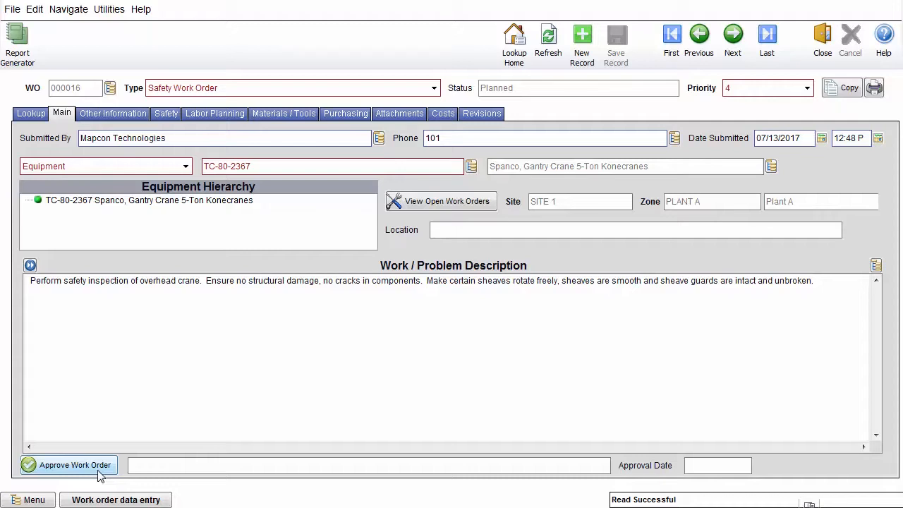
mouse_move(114, 476)
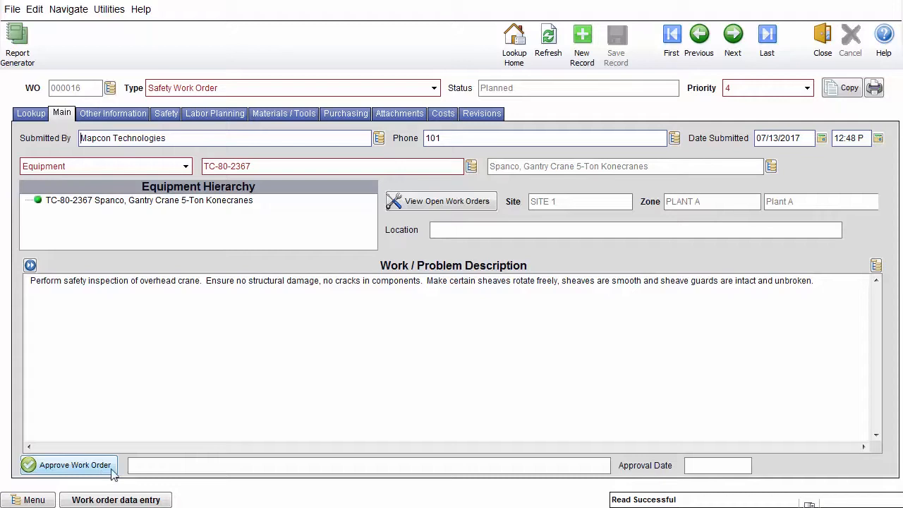